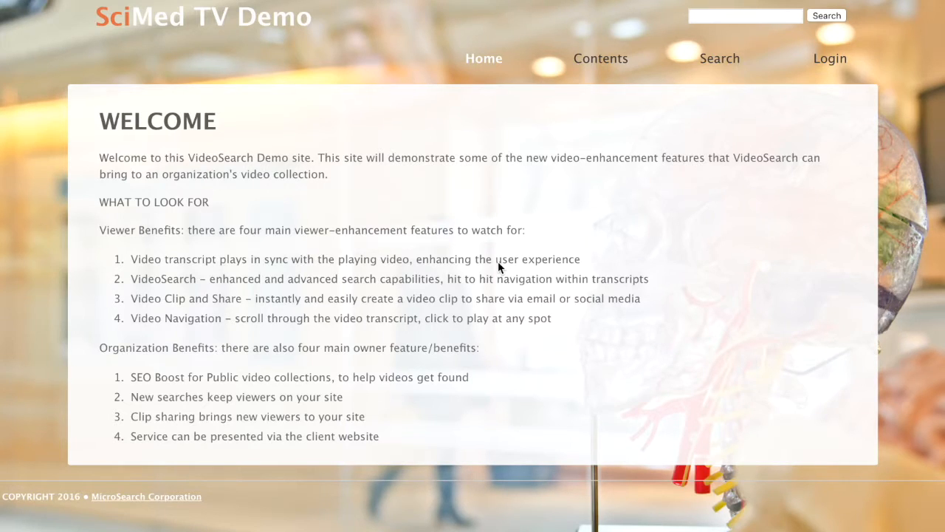
{"action": "mouse_move", "coordinate": [487, 76]}
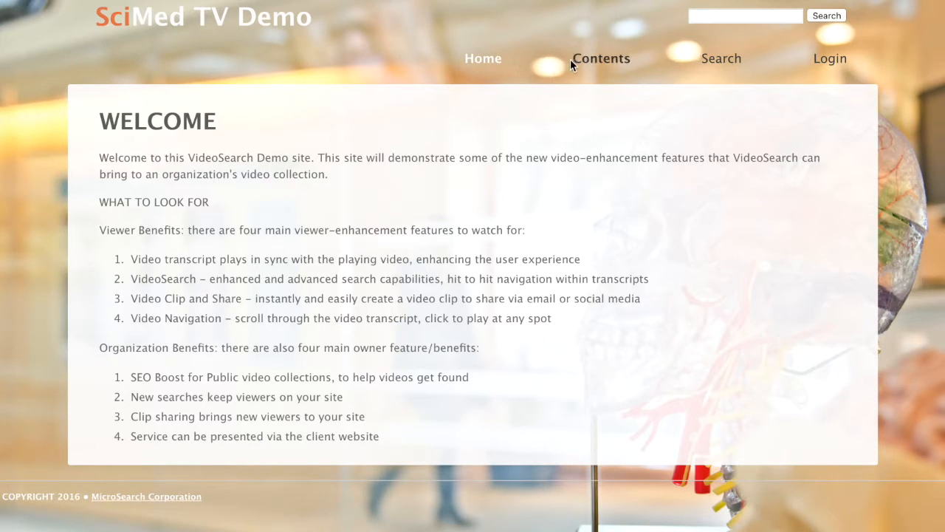
{"action": "mouse_move", "coordinate": [719, 59]}
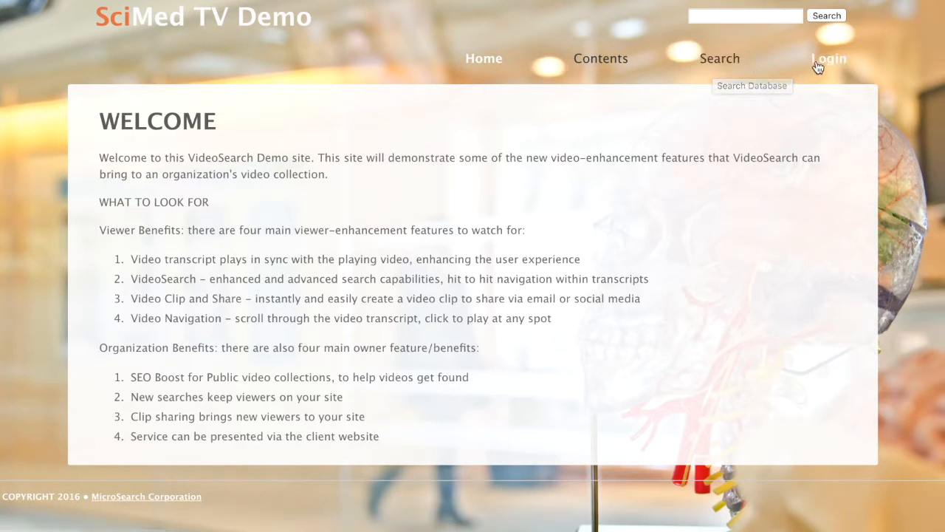
{"action": "mouse_move", "coordinate": [828, 59]}
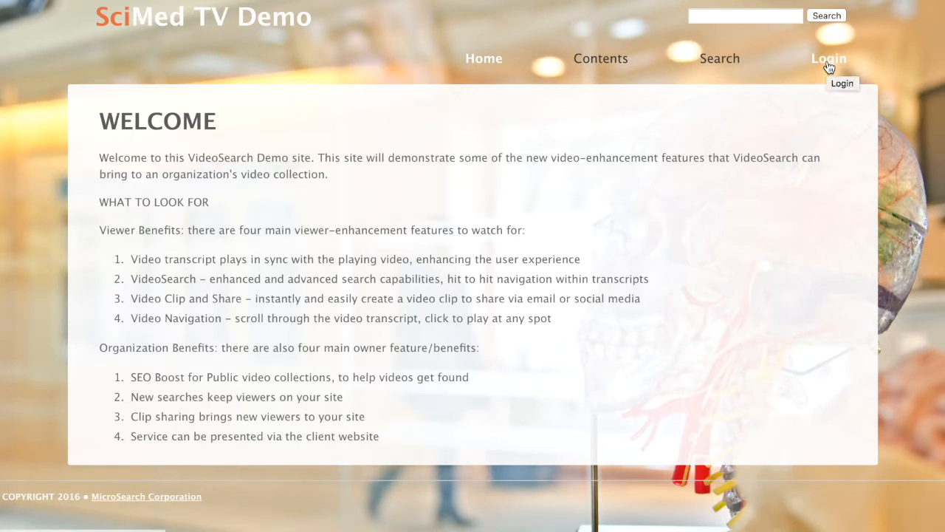
{"action": "mouse_move", "coordinate": [864, 21]}
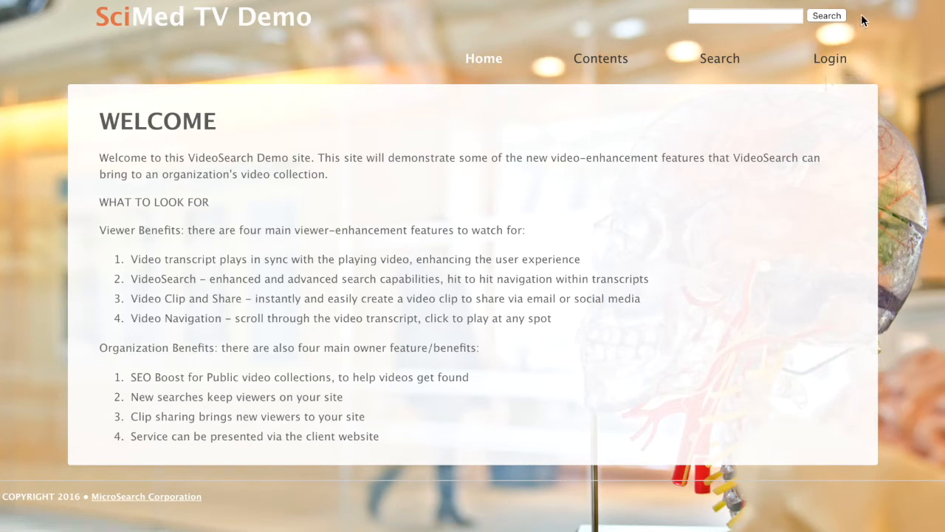
{"action": "mouse_move", "coordinate": [805, 46]}
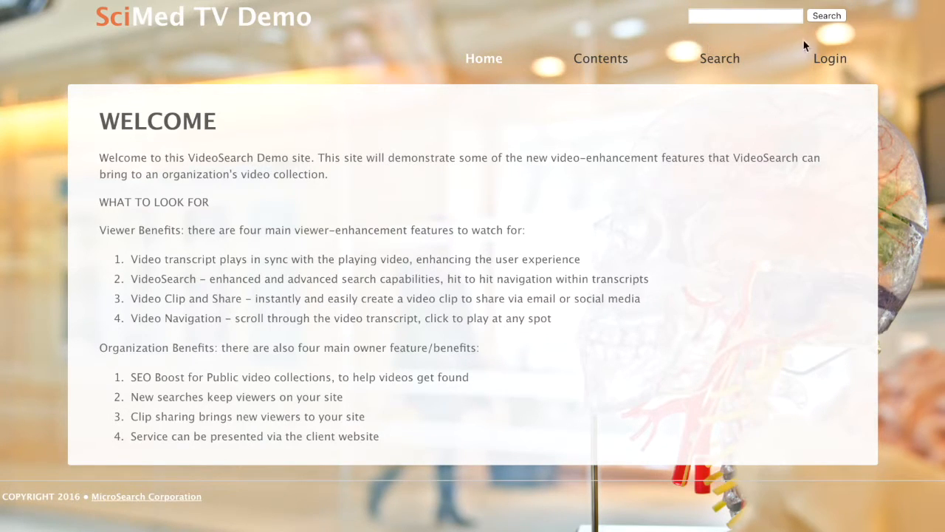
{"action": "mouse_move", "coordinate": [864, 22]}
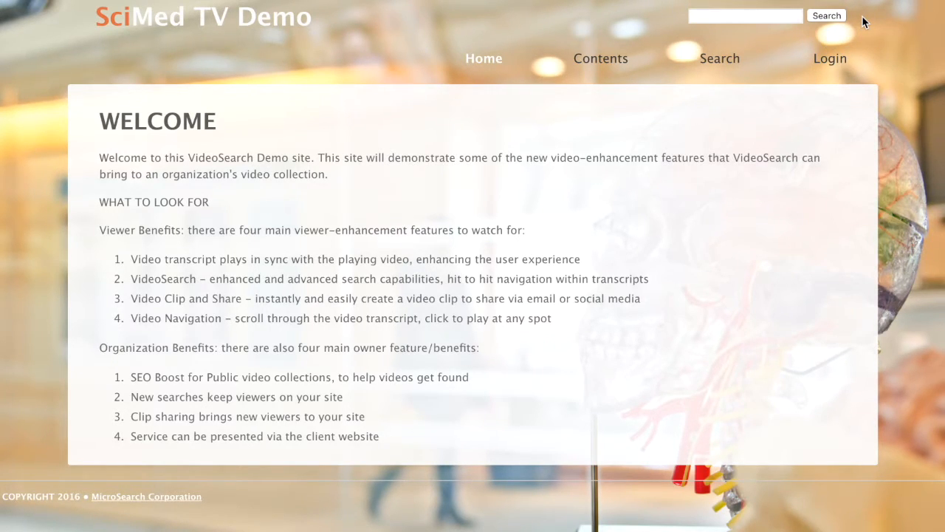
{"action": "mouse_move", "coordinate": [599, 60]}
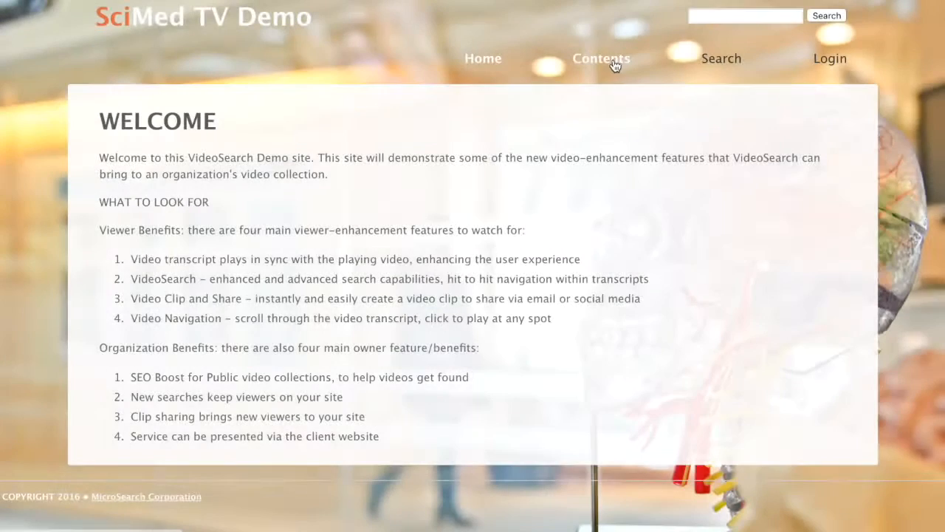
Expand the contents tree through Computer Science & Engineering, IEEE Spectrum, 2016 and scan its video list
{"action": "left_click", "coordinate": [599, 59]}
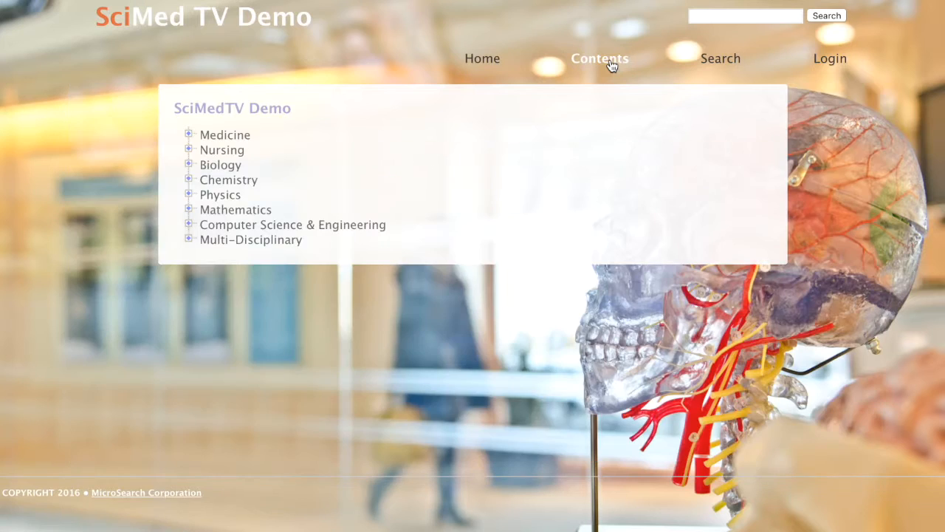
{"action": "mouse_move", "coordinate": [309, 112]}
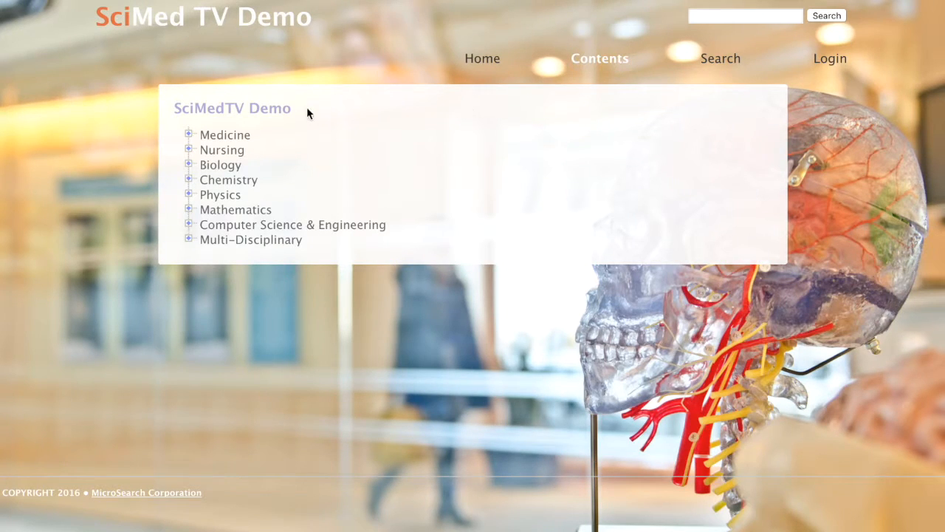
{"action": "mouse_move", "coordinate": [235, 181]}
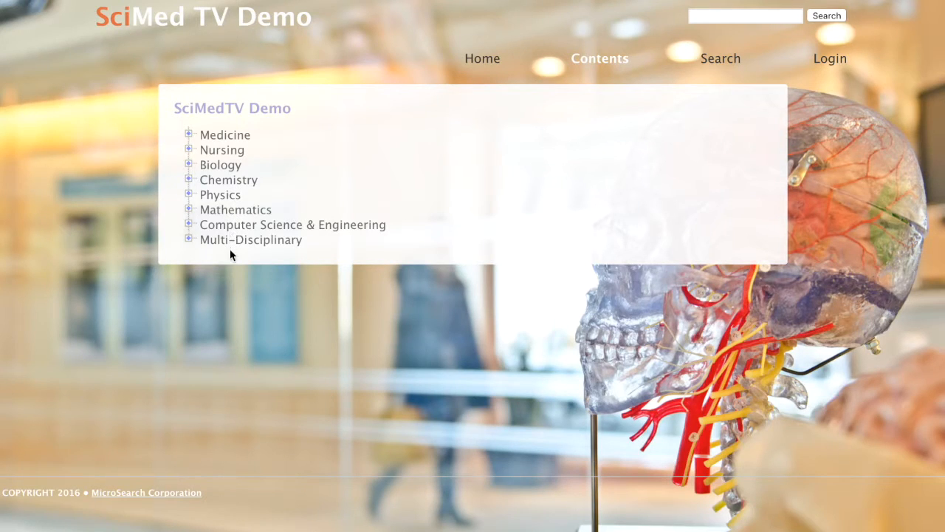
{"action": "mouse_move", "coordinate": [227, 230]}
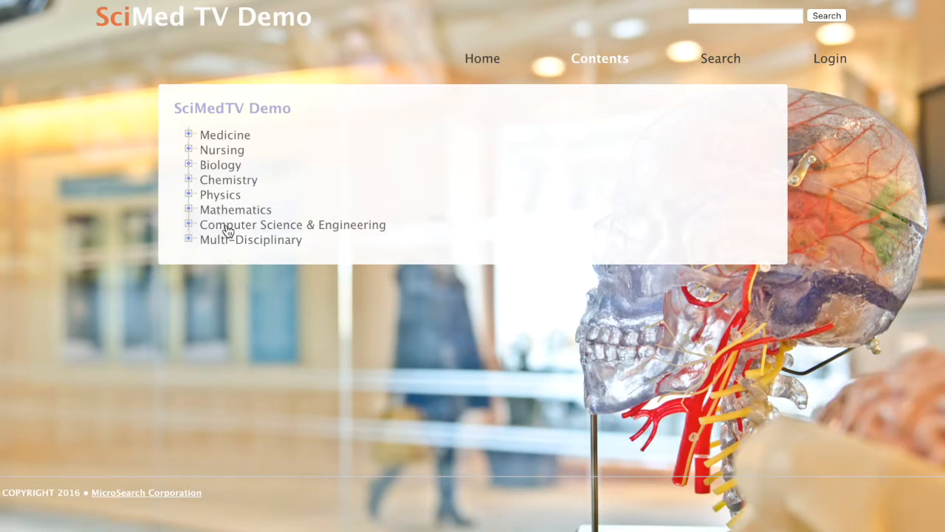
{"action": "left_click", "coordinate": [189, 224]}
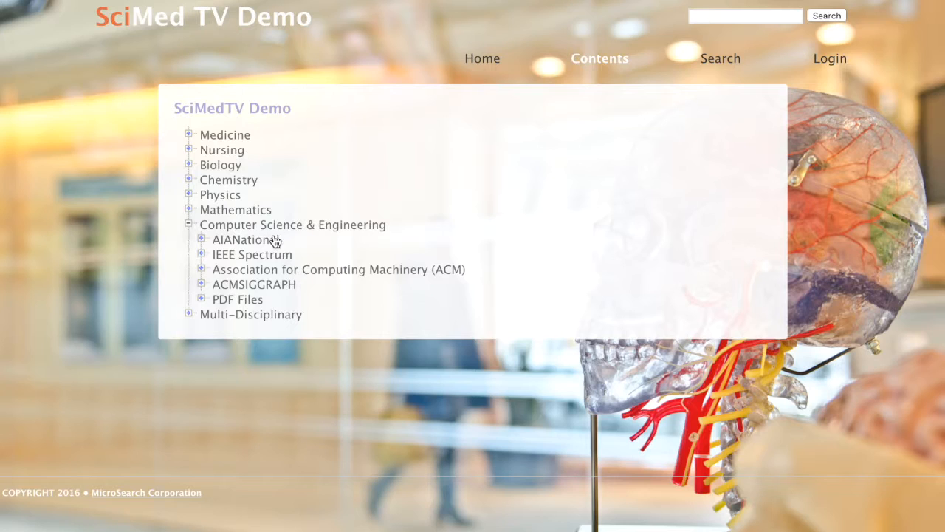
{"action": "left_click", "coordinate": [200, 254]}
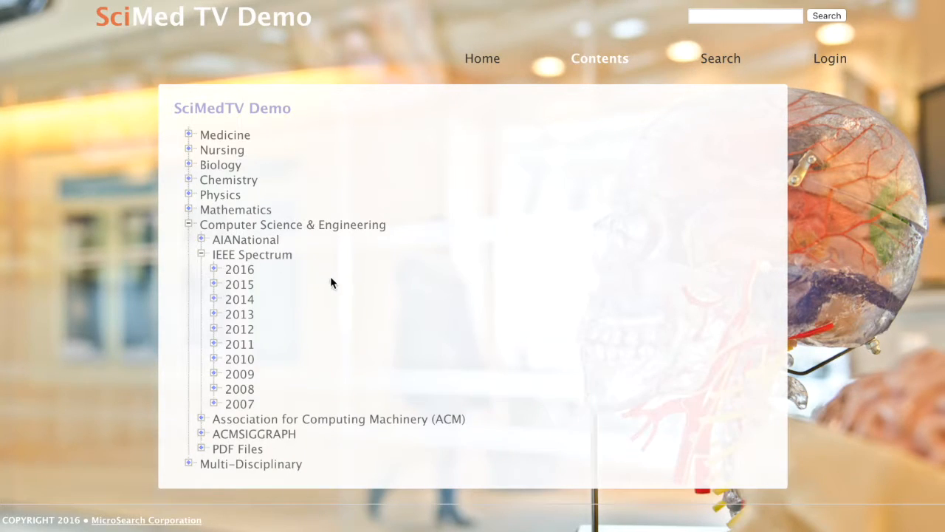
{"action": "left_click", "coordinate": [212, 269]}
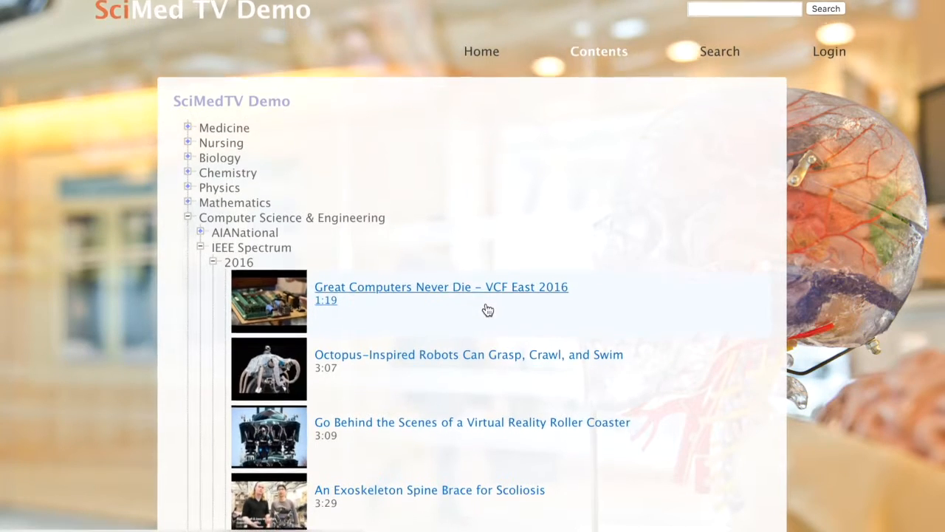
{"action": "scroll", "scroll_direction": "down", "scroll_amount": 3}
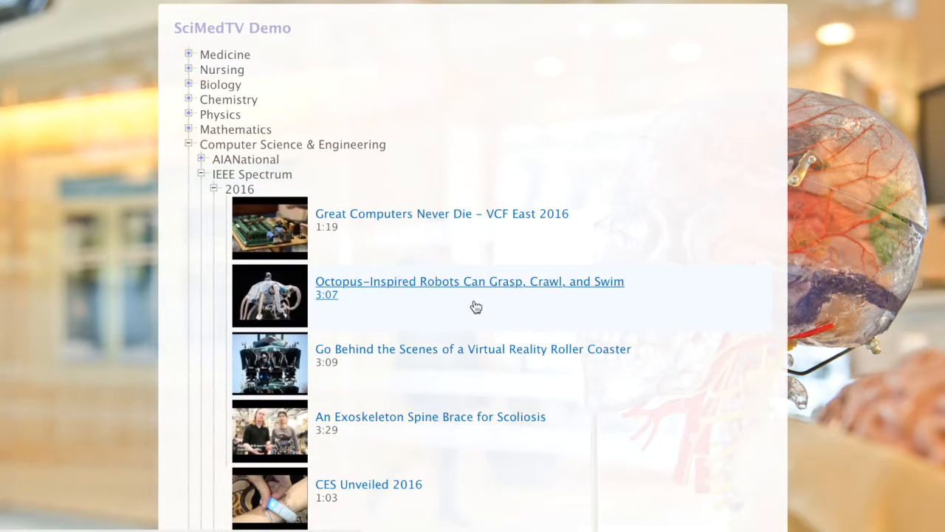
{"action": "left_click", "coordinate": [469, 281]}
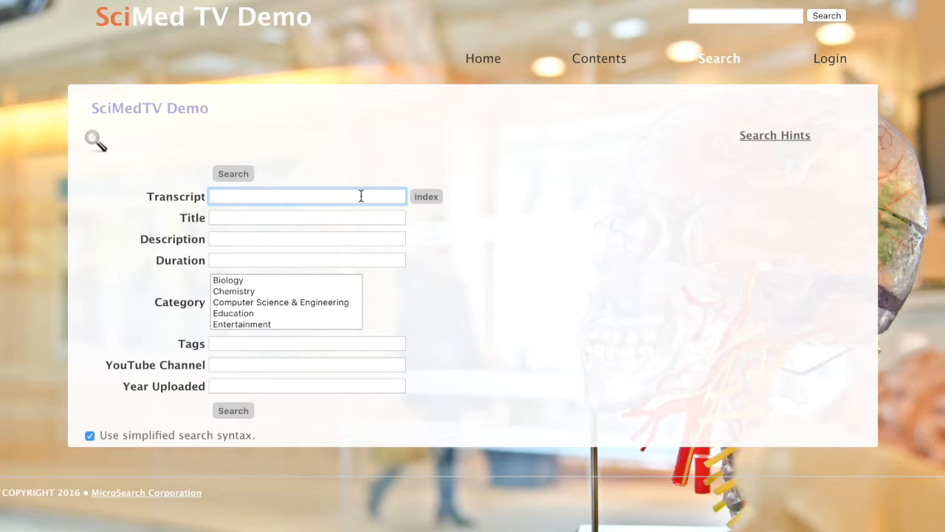
Search transcripts for 'science', returning 3062 results with highlighted snippets
{"action": "type", "text": "science"}
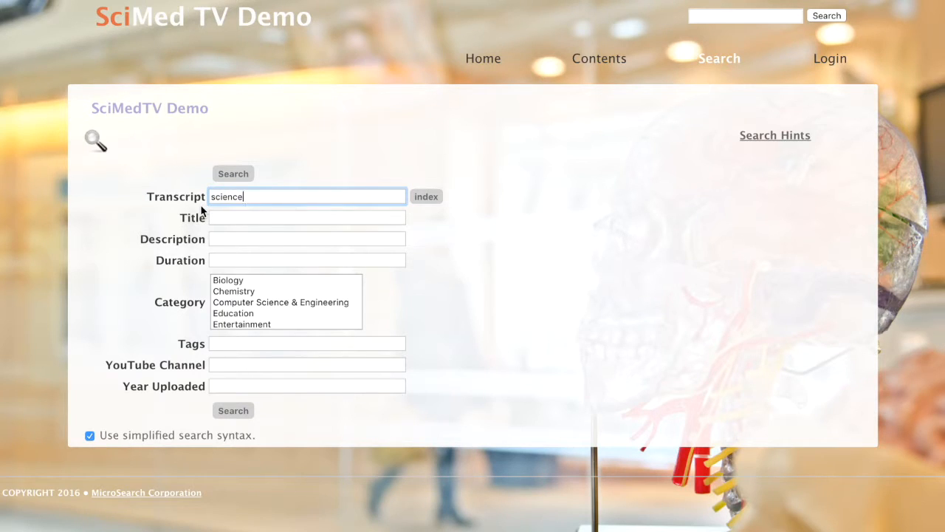
{"action": "mouse_move", "coordinate": [219, 283]}
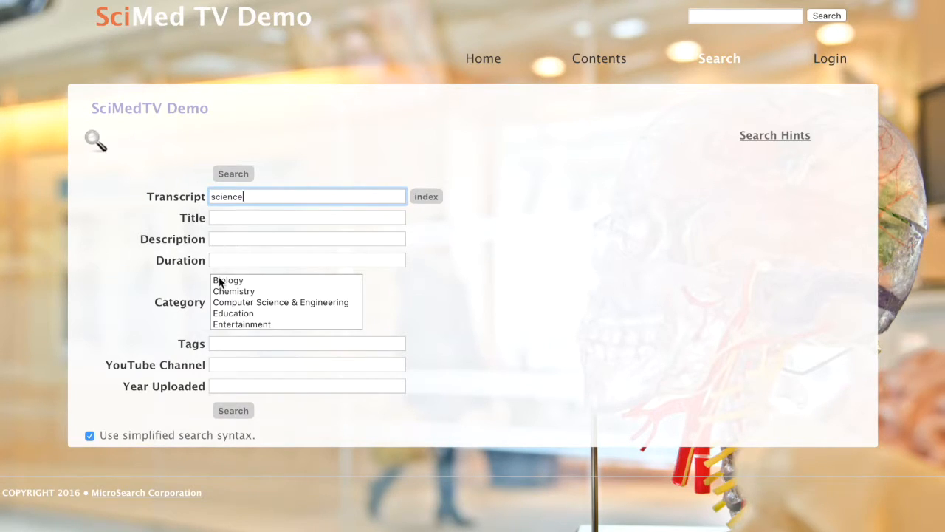
{"action": "mouse_move", "coordinate": [230, 405]}
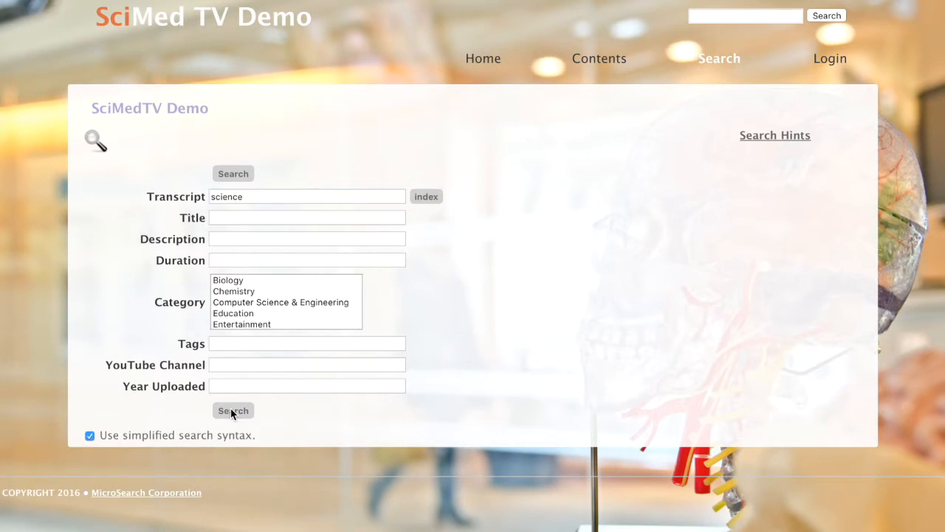
{"action": "left_click", "coordinate": [233, 410]}
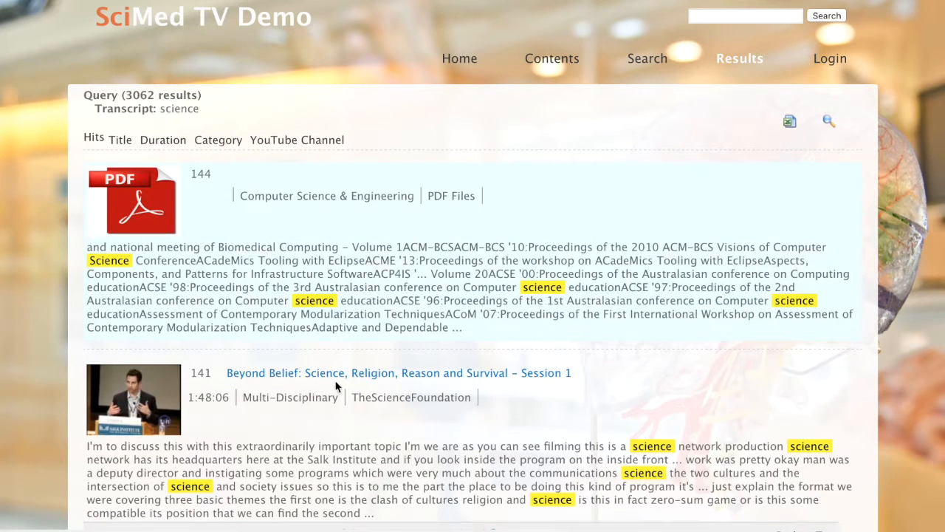
Scroll the science results down to the Beyond Belief Session 8 entry
{"action": "scroll", "scroll_direction": "down", "scroll_amount": 3}
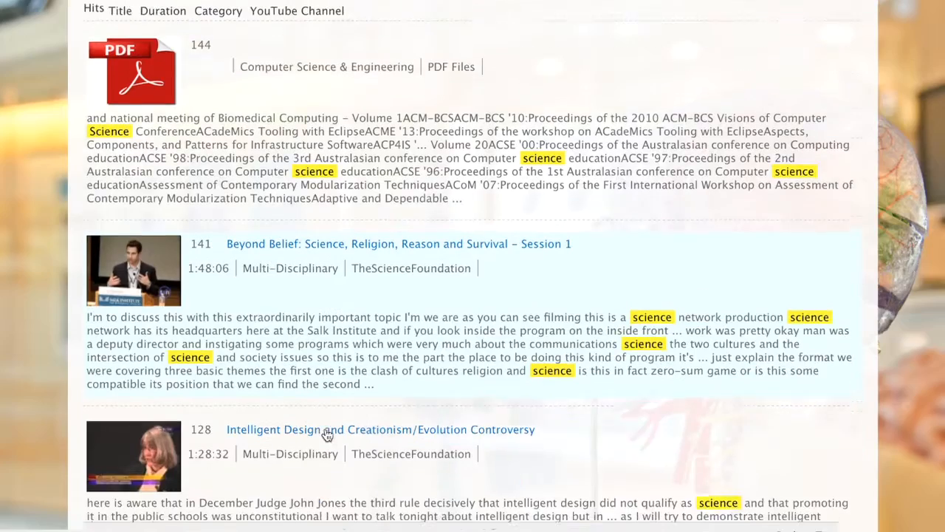
{"action": "scroll", "scroll_direction": "down", "scroll_amount": 3}
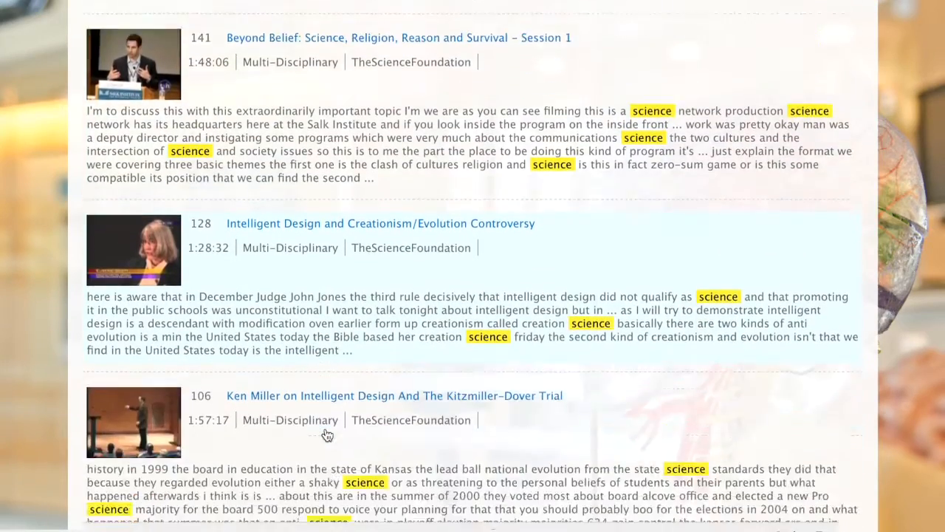
{"action": "scroll", "scroll_direction": "down", "scroll_amount": 3}
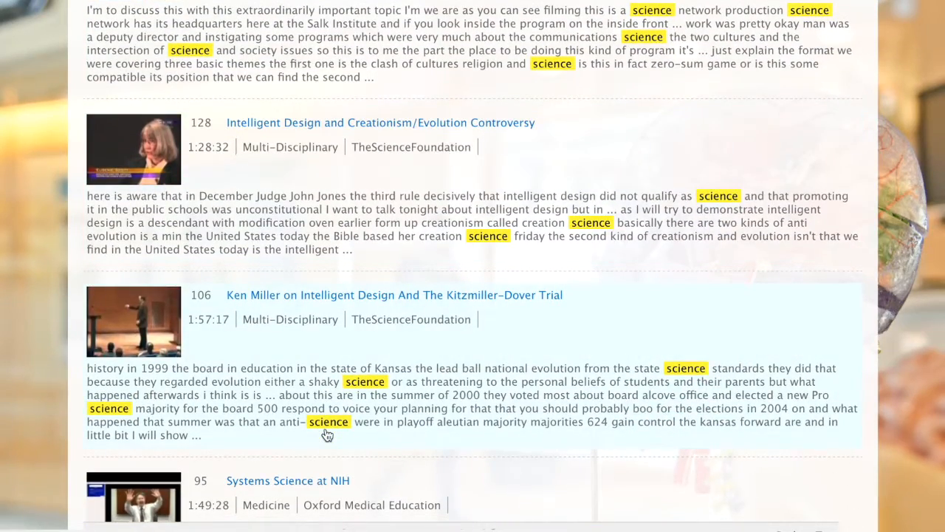
{"action": "scroll", "scroll_direction": "down", "scroll_amount": 3}
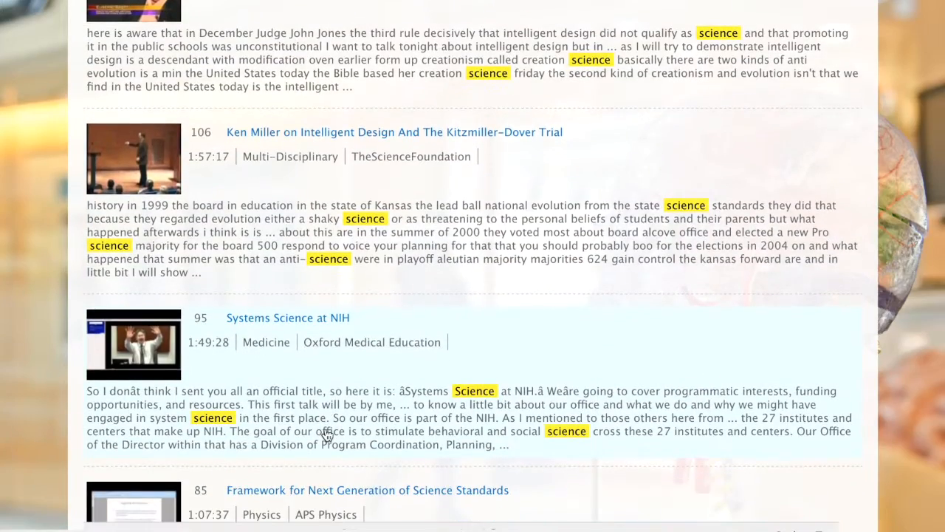
{"action": "scroll", "scroll_direction": "down", "scroll_amount": 3}
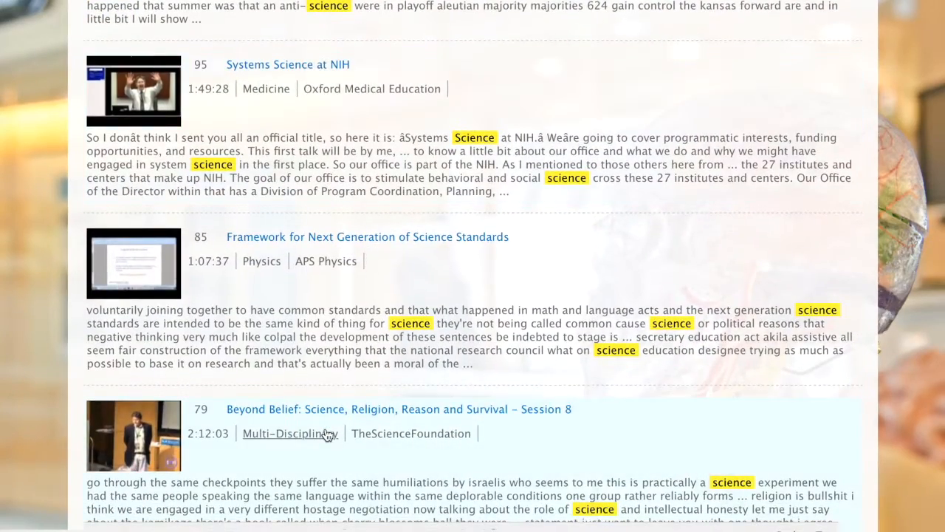
{"action": "scroll", "scroll_direction": "down", "scroll_amount": 3}
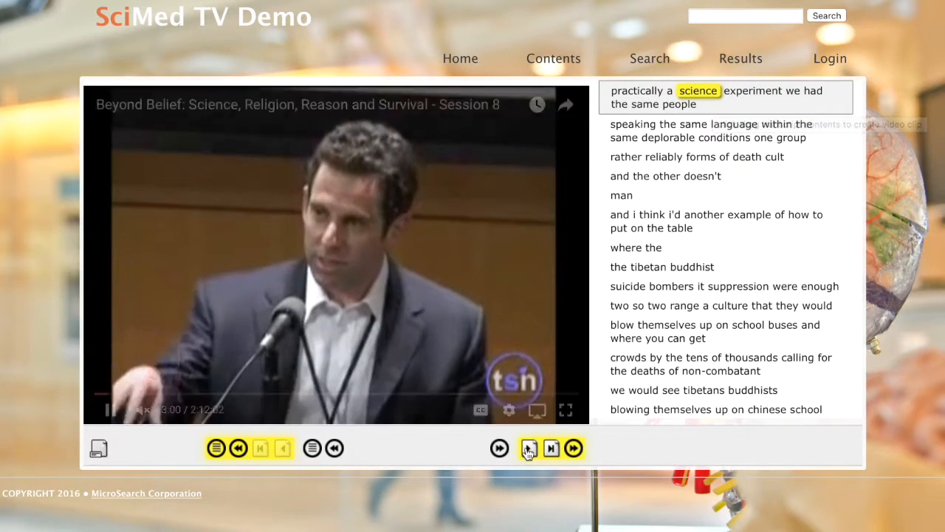
Jump playback through successive 'science' hits in the Session 8 transcript
{"action": "left_click", "coordinate": [528, 447]}
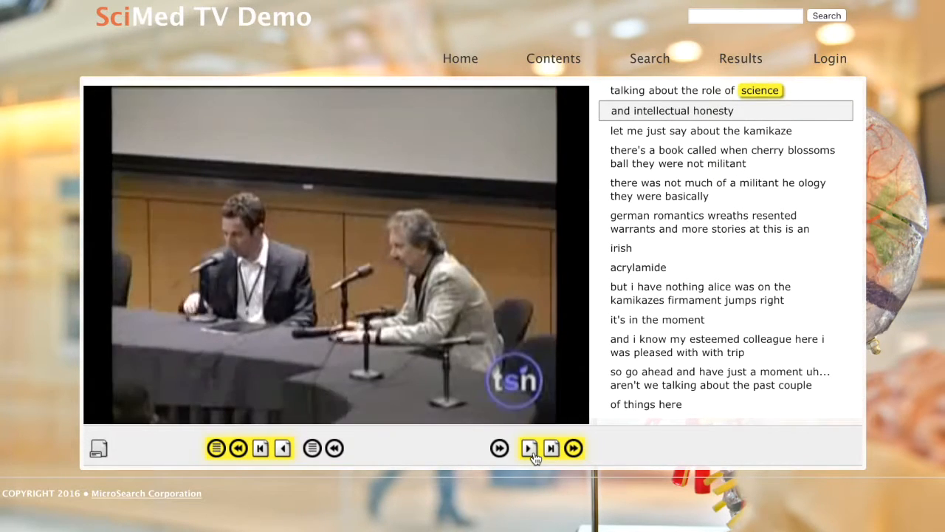
{"action": "left_click", "coordinate": [529, 447]}
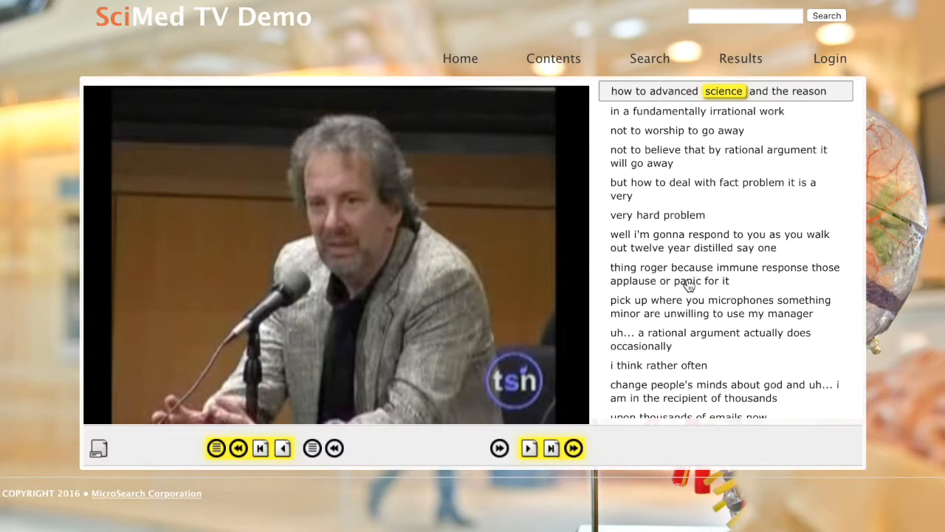
{"action": "left_click", "coordinate": [697, 110]}
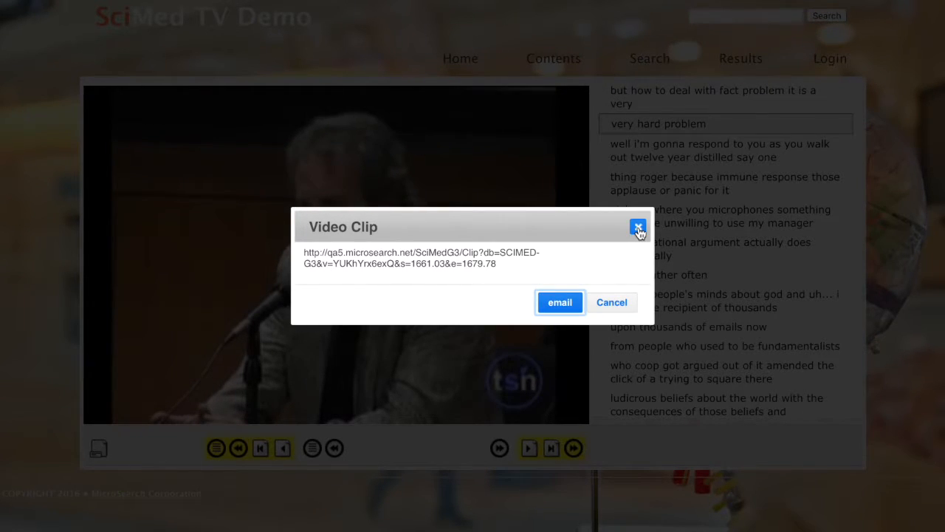
Dismiss the Video Clip link dialog without emailing and return to the advanced Search page
{"action": "left_click", "coordinate": [638, 226]}
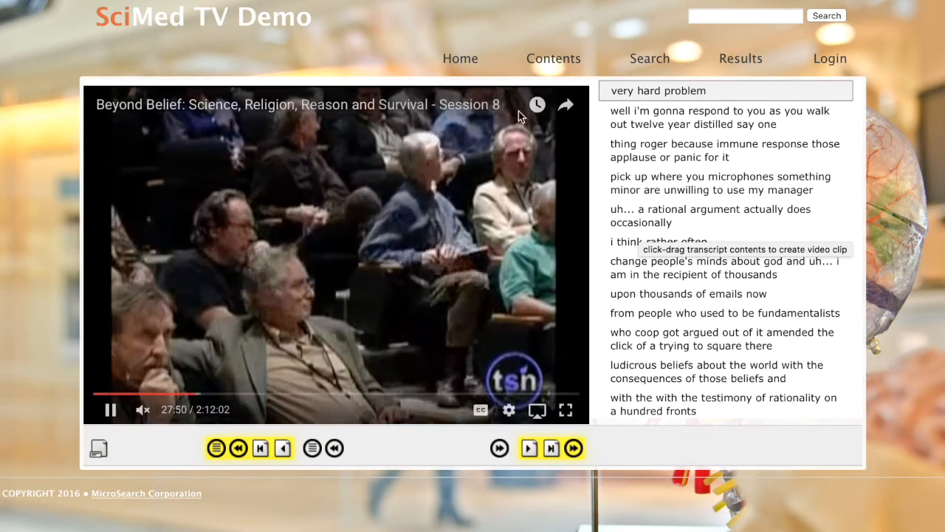
{"action": "left_click", "coordinate": [649, 59]}
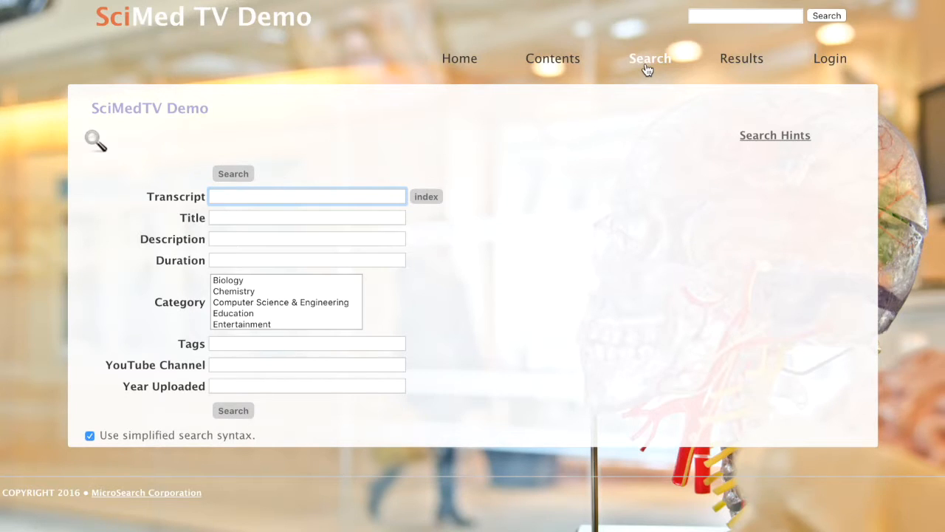
Enter 'science' in the Transcript field and look it up in the term index
{"action": "left_click", "coordinate": [307, 195]}
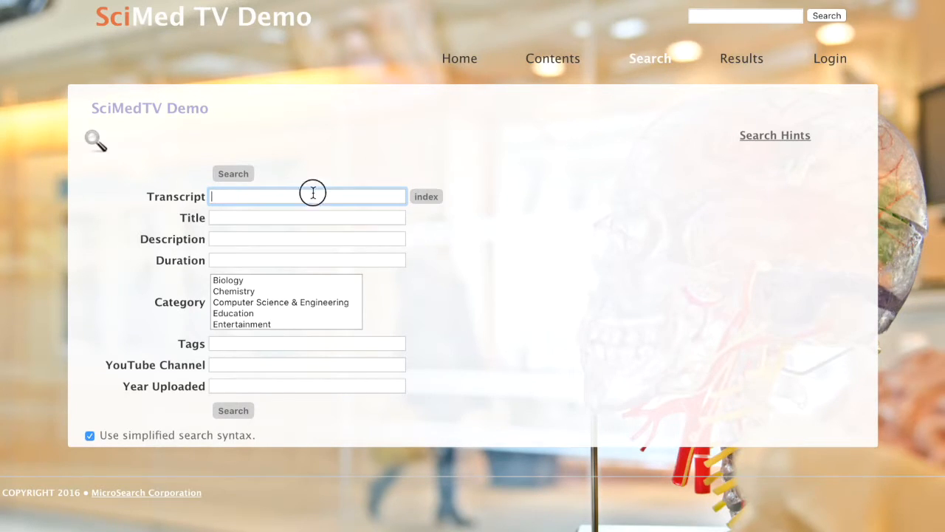
{"action": "type", "text": "science"}
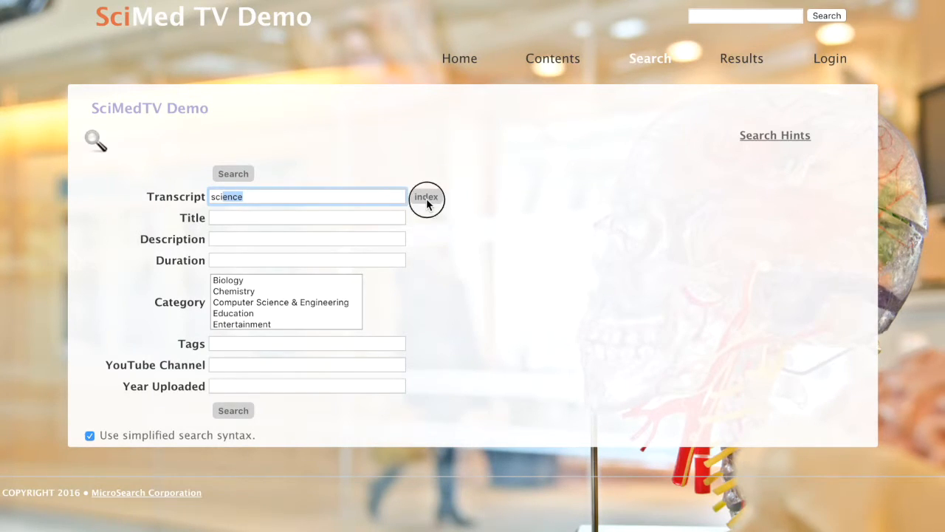
{"action": "left_click", "coordinate": [426, 196]}
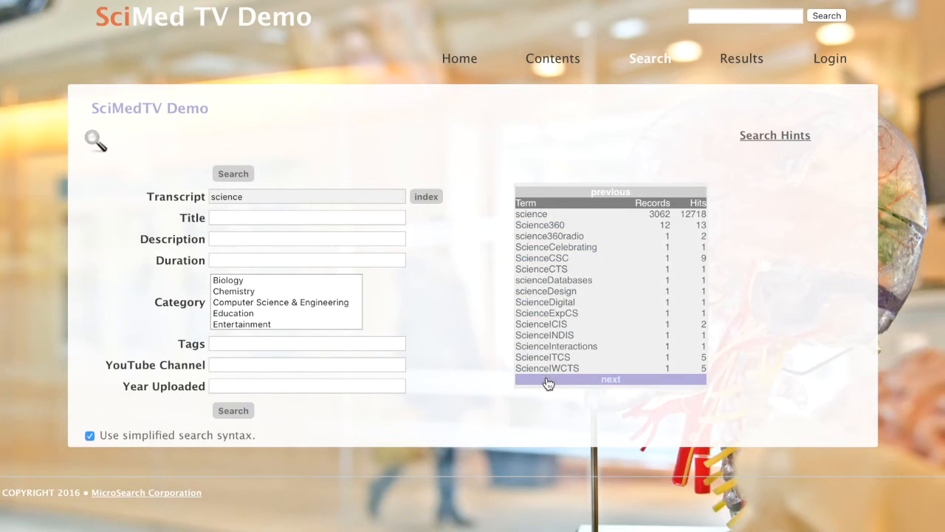
{"action": "mouse_move", "coordinate": [547, 222]}
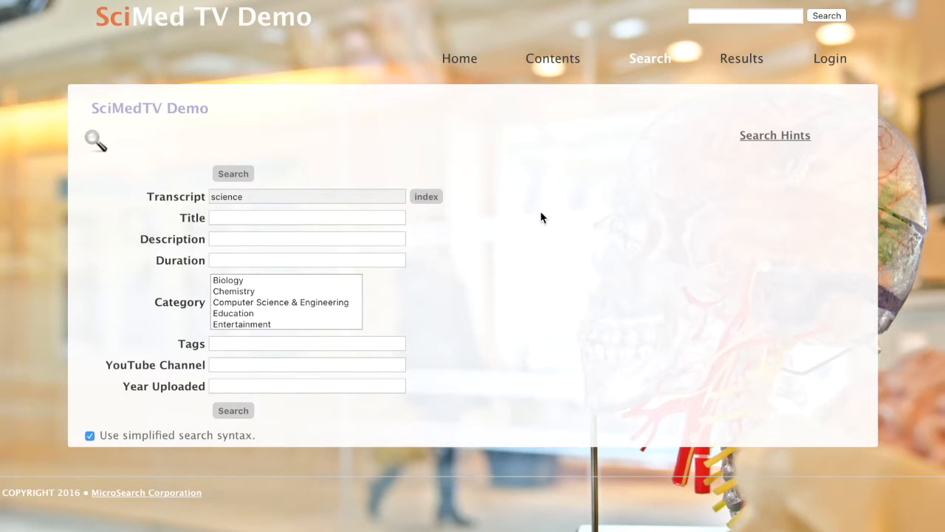
{"action": "mouse_move", "coordinate": [383, 230]}
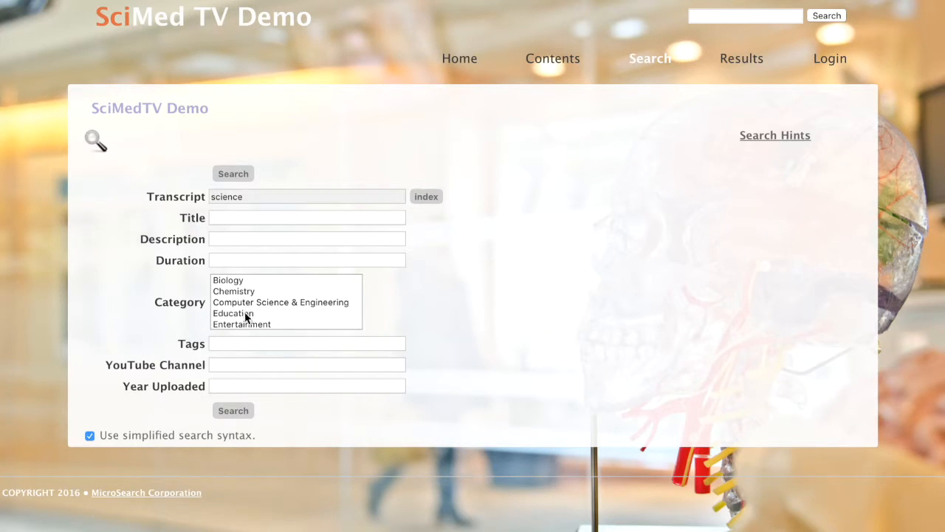
Select Education in the Category list box
{"action": "left_click", "coordinate": [254, 314]}
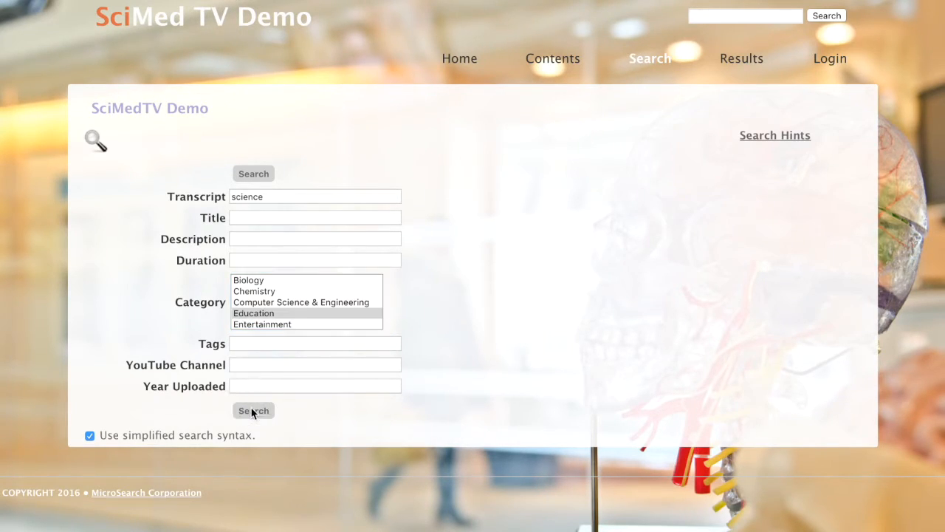
Run the Education-filtered science search, review its 5 results, return to the form, then go to the login page
{"action": "left_click", "coordinate": [254, 411]}
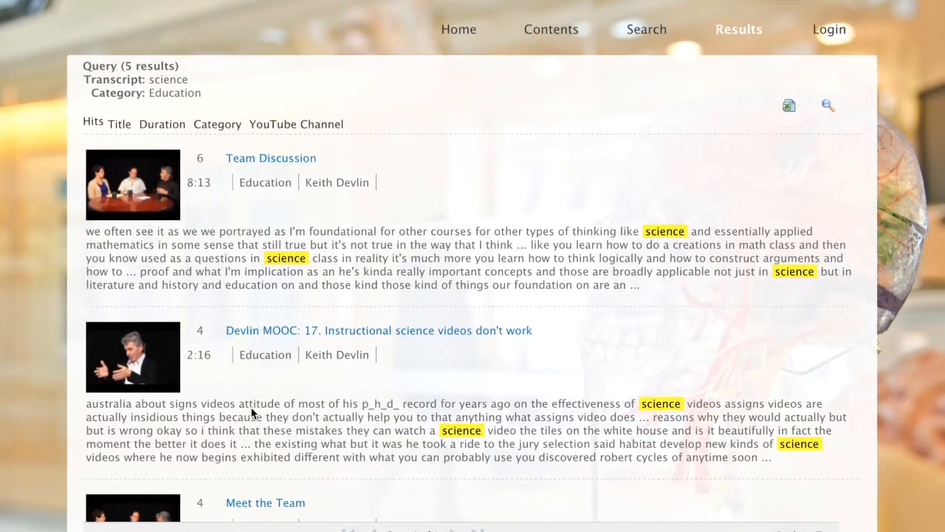
{"action": "scroll", "scroll_direction": "down", "scroll_amount": 3}
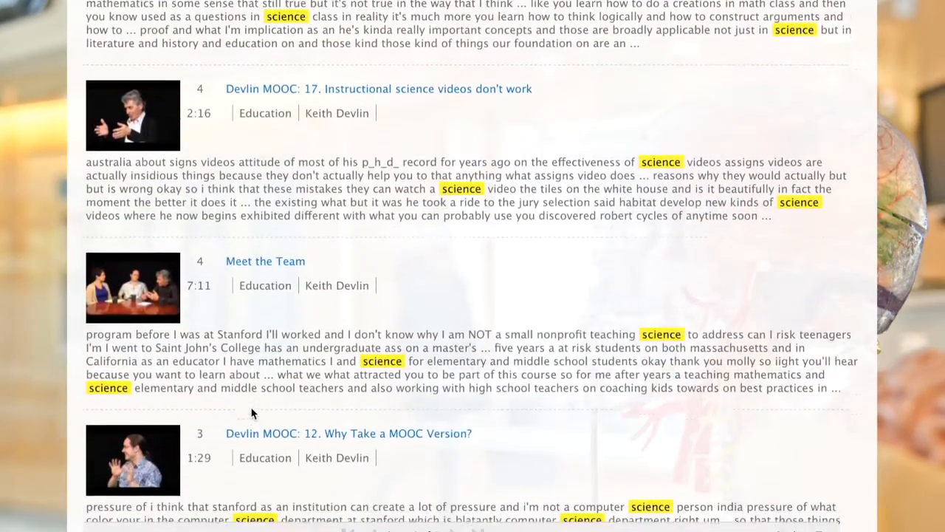
{"action": "scroll", "scroll_direction": "down", "scroll_amount": 3}
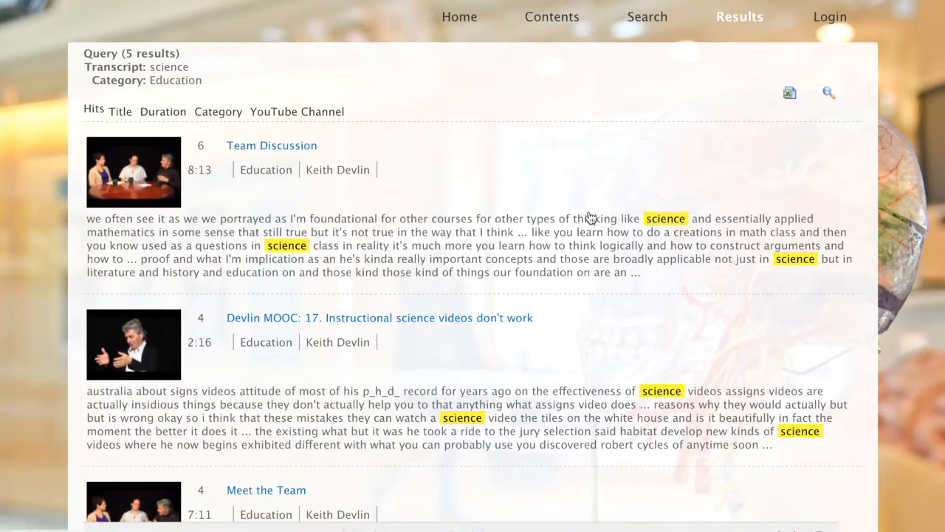
{"action": "mouse_move", "coordinate": [789, 79]}
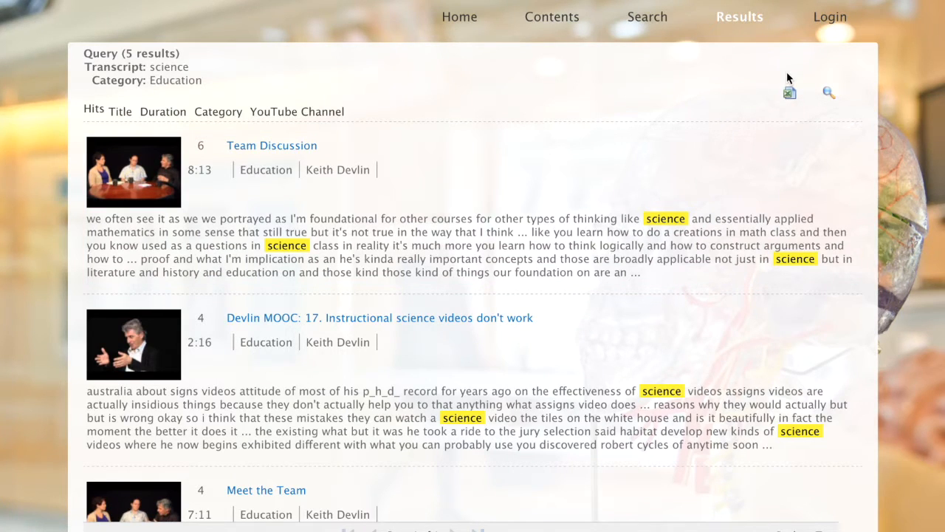
{"action": "mouse_move", "coordinate": [836, 80]}
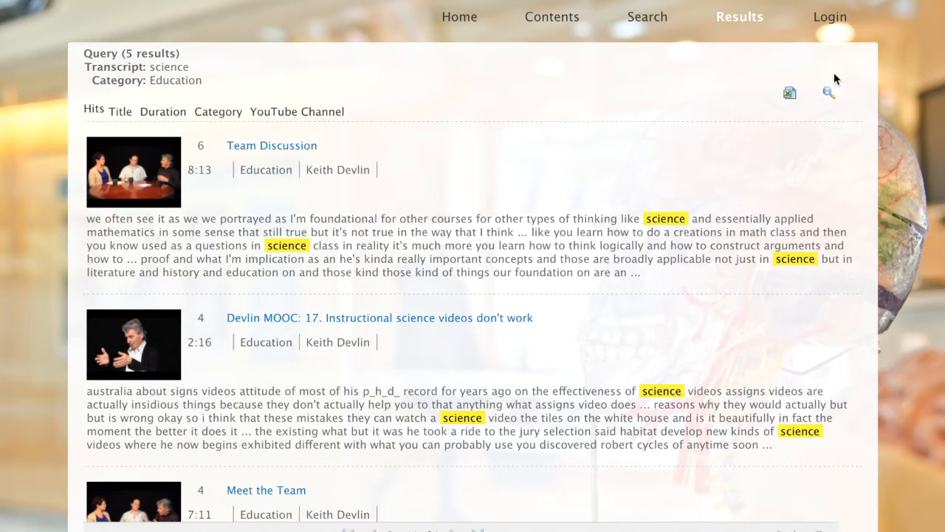
{"action": "left_click", "coordinate": [646, 16]}
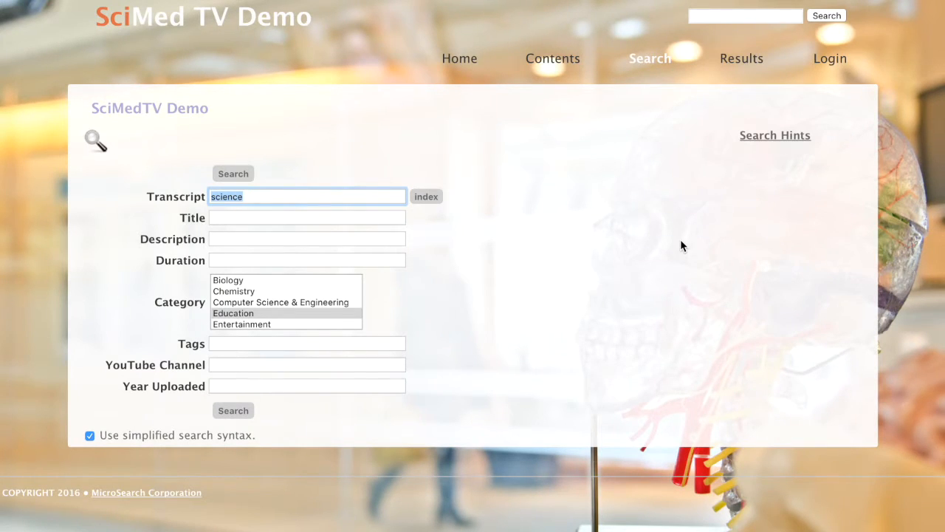
{"action": "left_click", "coordinate": [830, 59]}
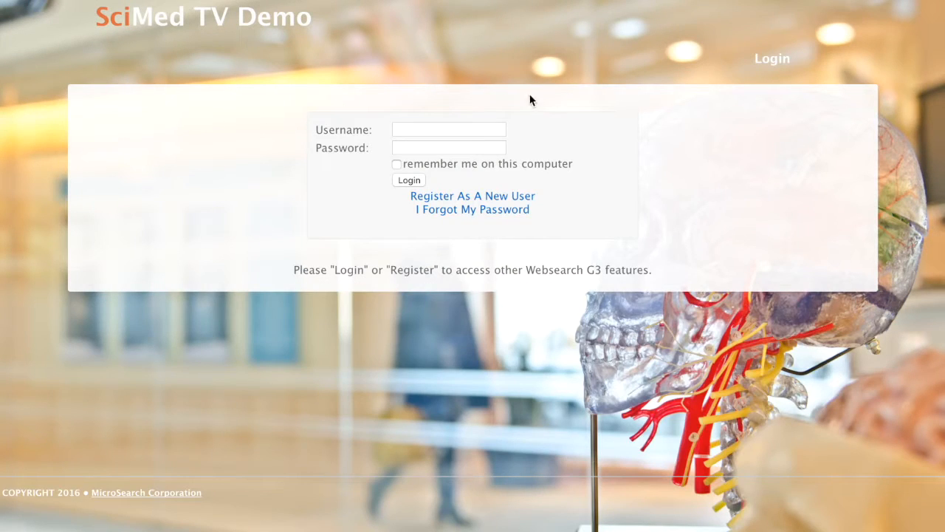
{"action": "mouse_move", "coordinate": [548, 165]}
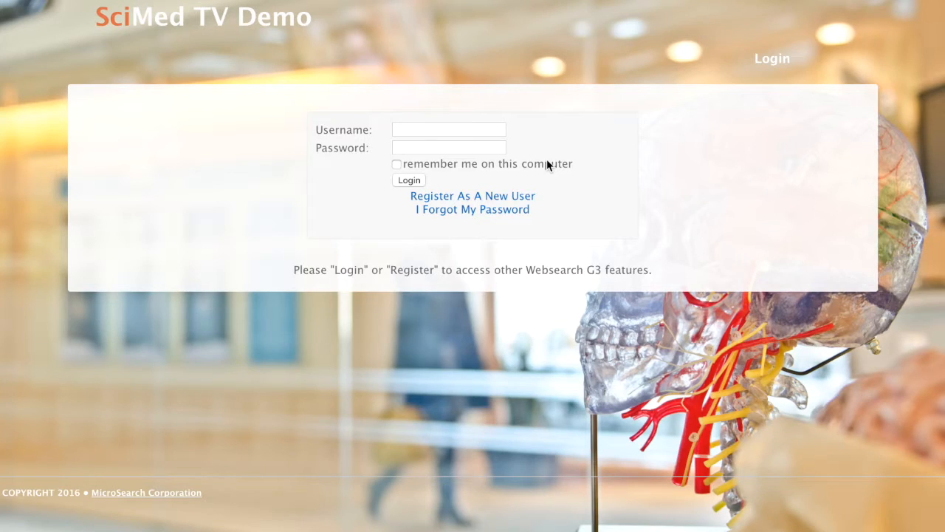